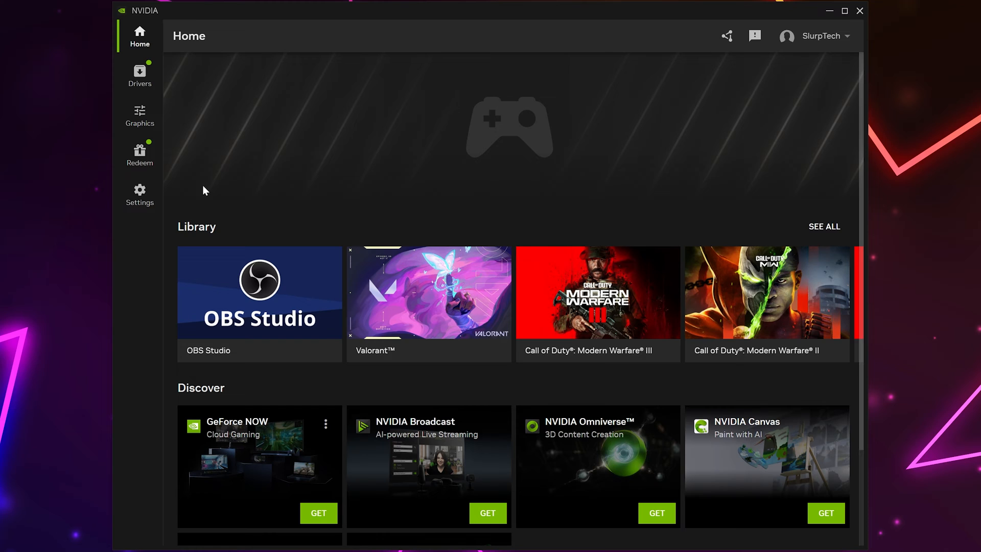
Open NVIDIA app Settings and scroll to check the NVIDIA overlay toggle is on.
{"action": "left_click", "coordinate": [140, 194]}
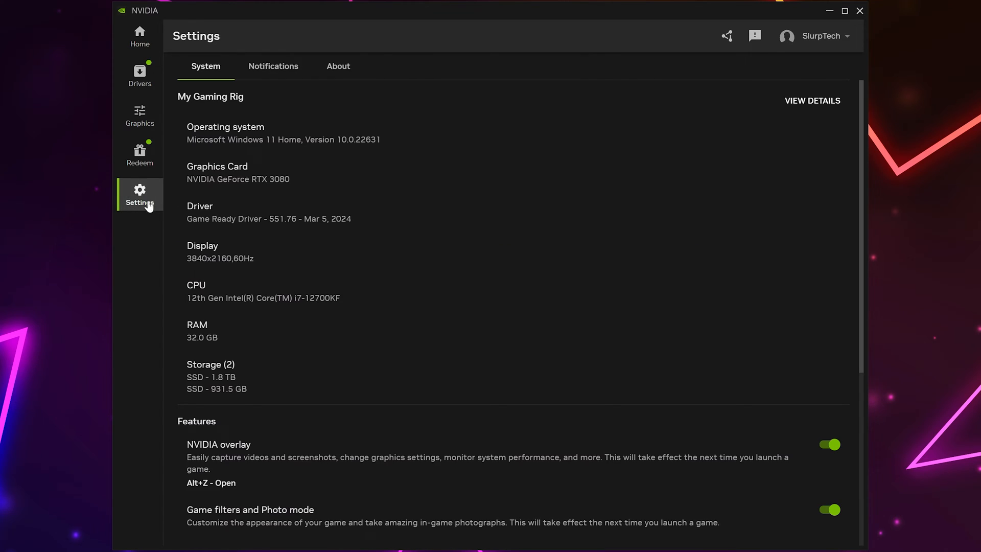
{"action": "scroll", "scroll_direction": "down", "scroll_amount": 3}
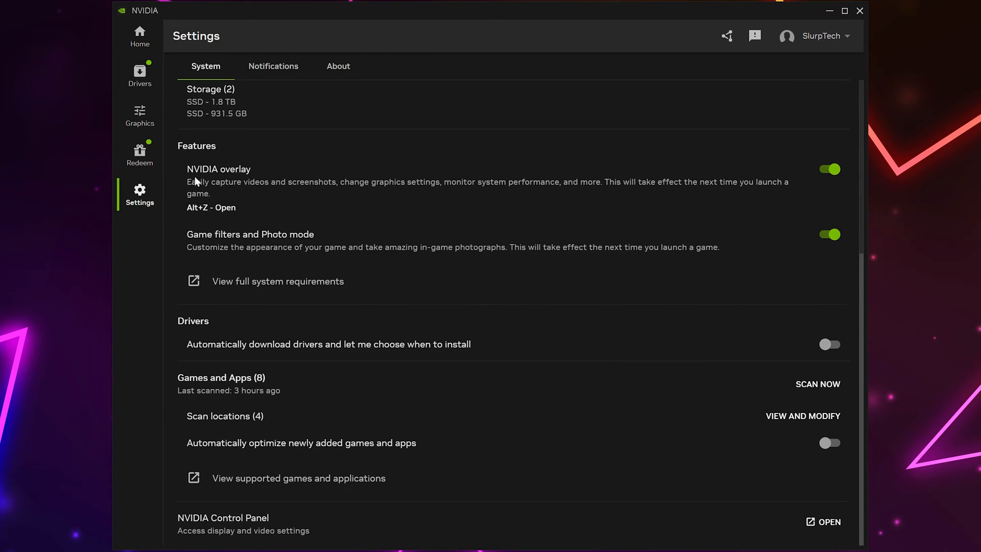
{"action": "mouse_move", "coordinate": [833, 169]}
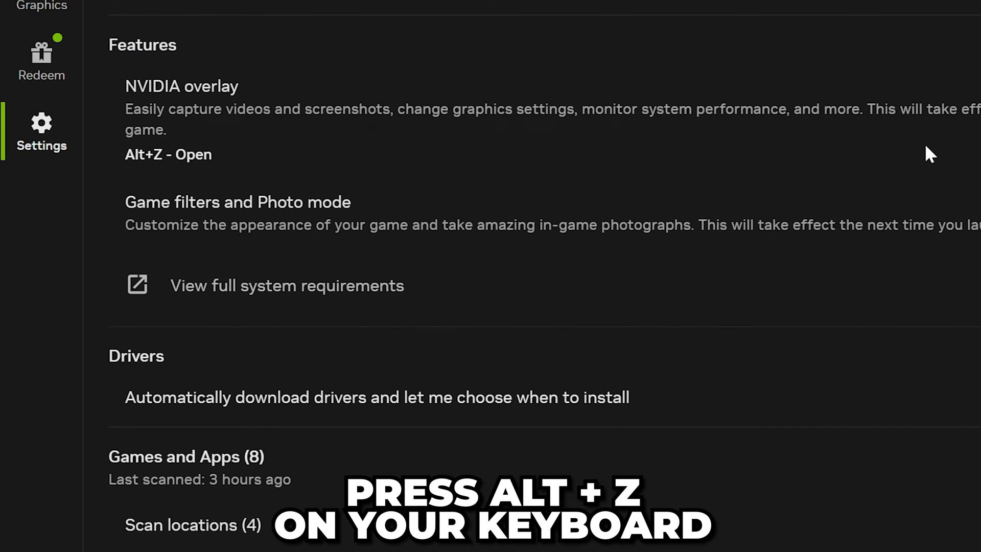
{"action": "mouse_move", "coordinate": [206, 175]}
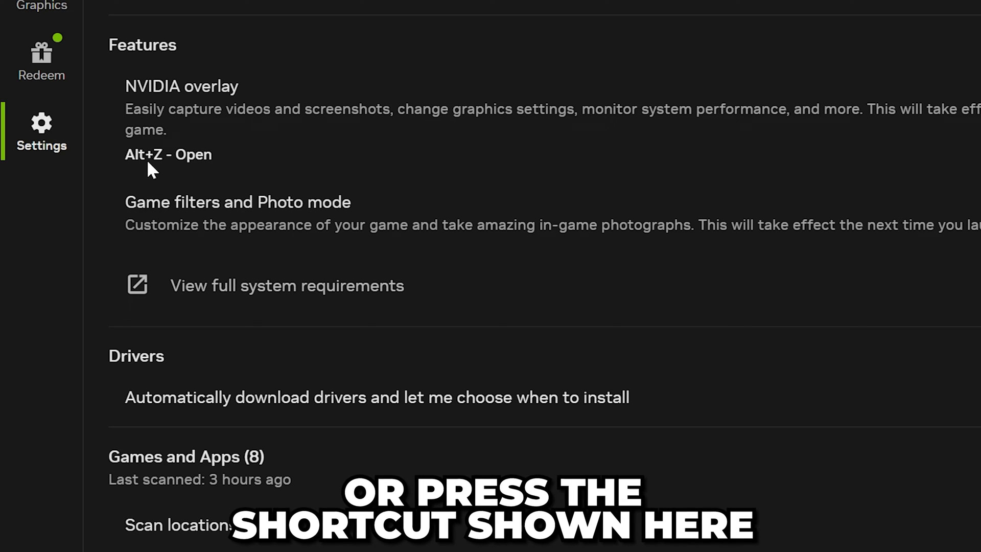
In the Alt+Z overlay, enable heads up display statistics and set the view to Custom.
{"action": "key", "text": "alt+z"}
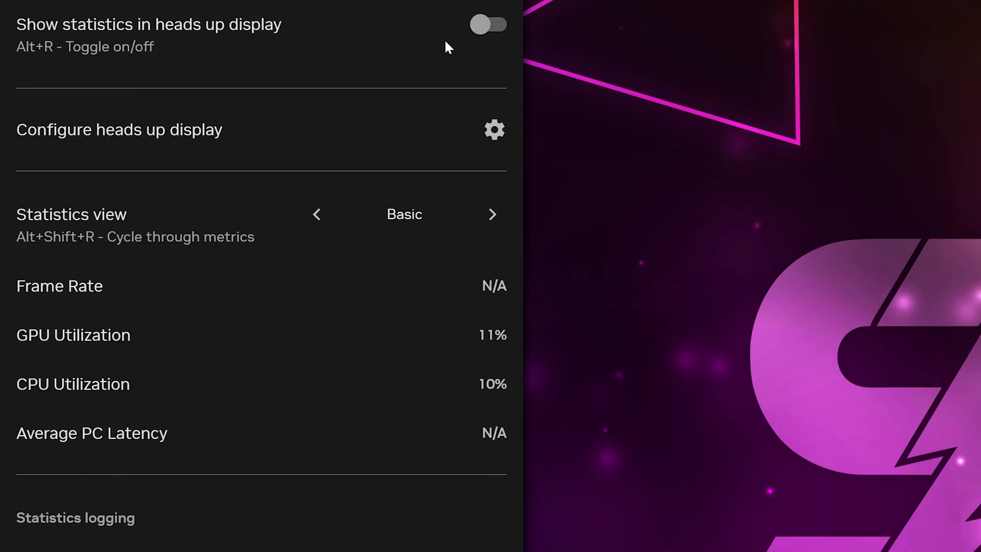
{"action": "left_click", "coordinate": [490, 24]}
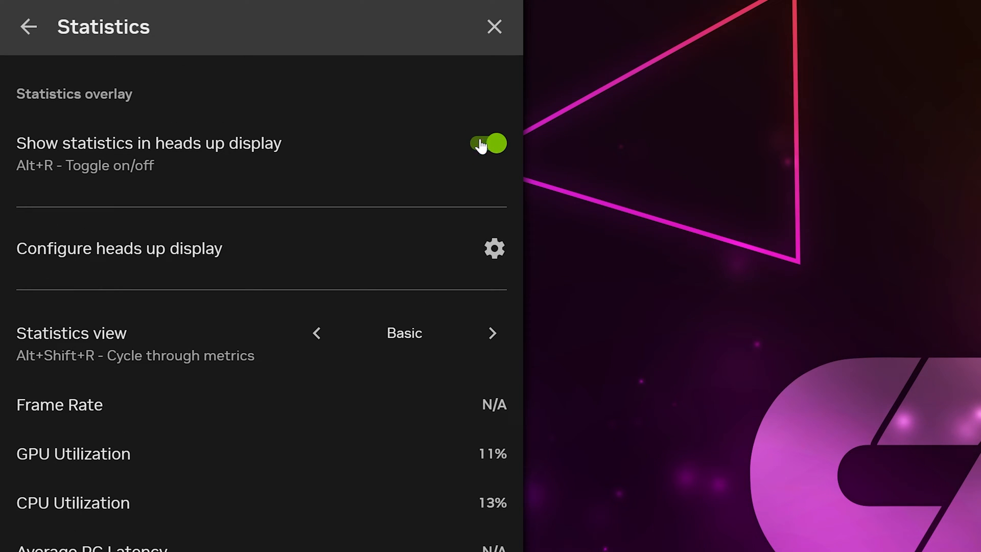
{"action": "scroll", "scroll_direction": "down", "scroll_amount": 3}
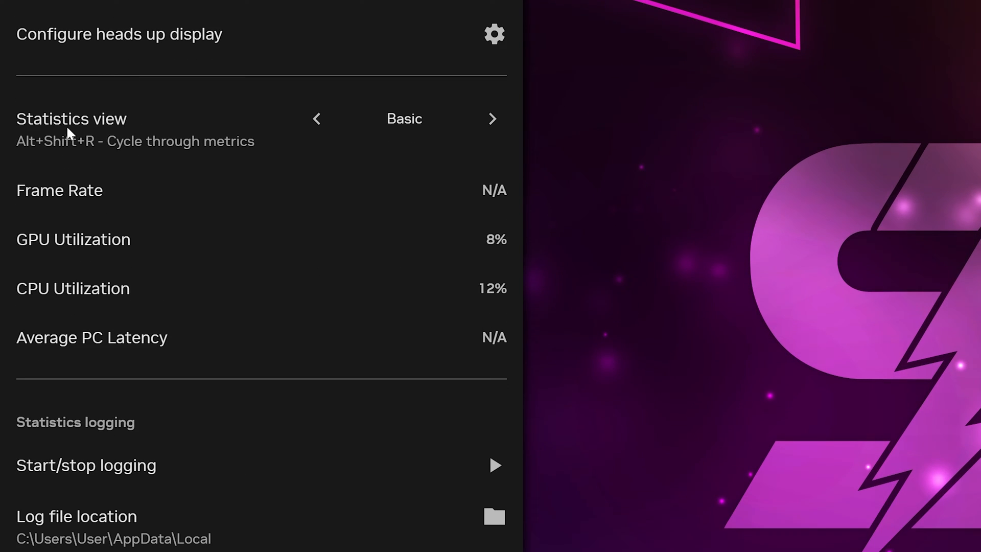
{"action": "left_click", "coordinate": [493, 119]}
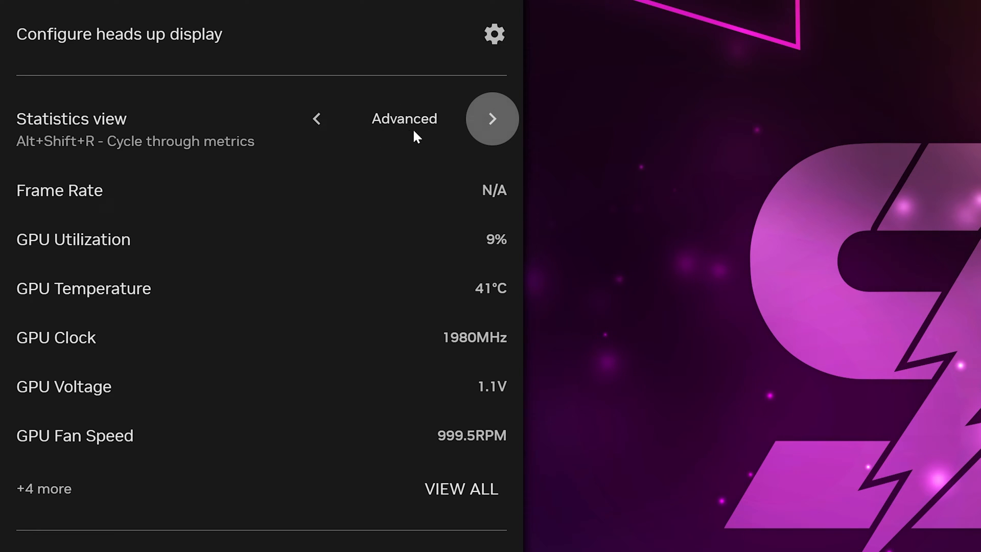
{"action": "left_click", "coordinate": [317, 119]}
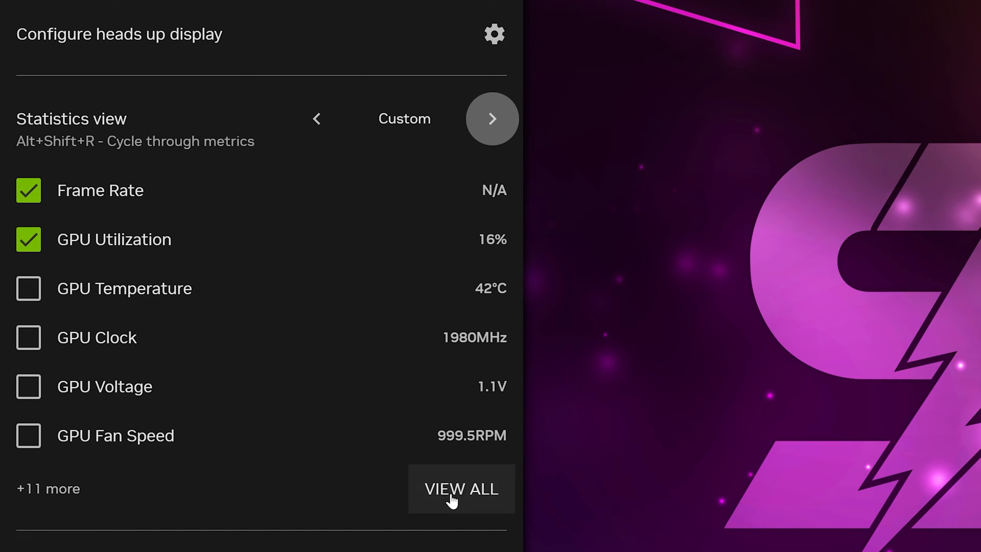
Show all metrics and tick GPU Fan Speed for the Custom statistics.
{"action": "left_click", "coordinate": [461, 488]}
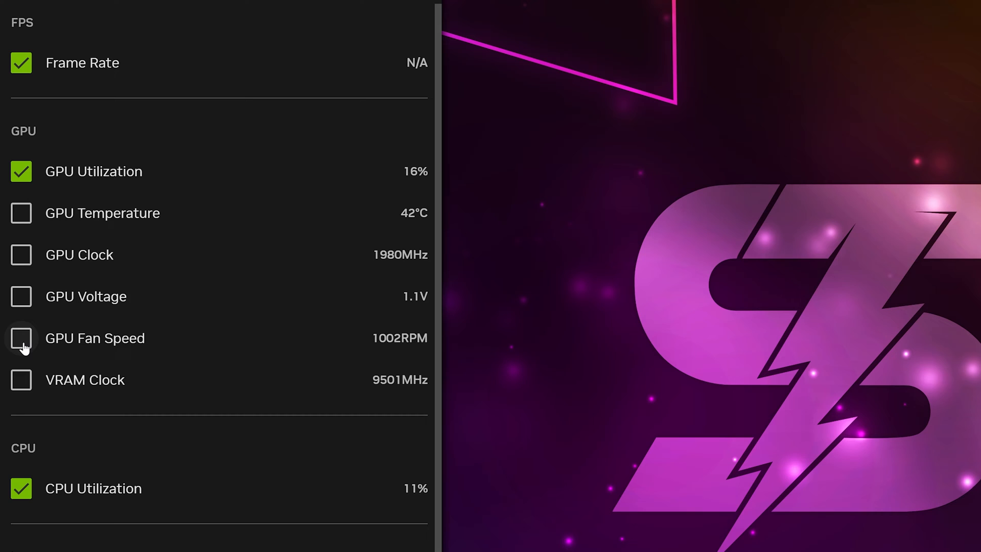
{"action": "left_click", "coordinate": [21, 337]}
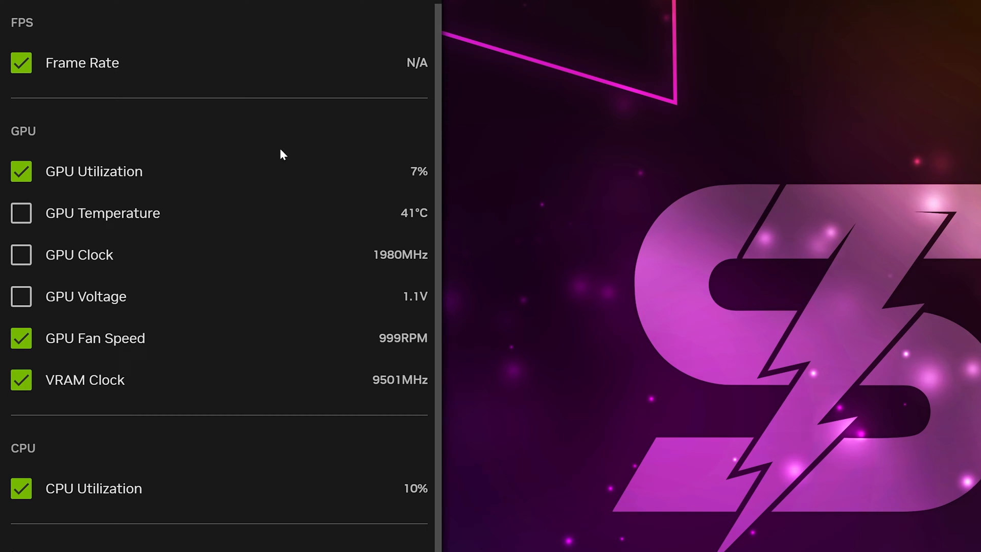
{"action": "mouse_move", "coordinate": [225, 262]}
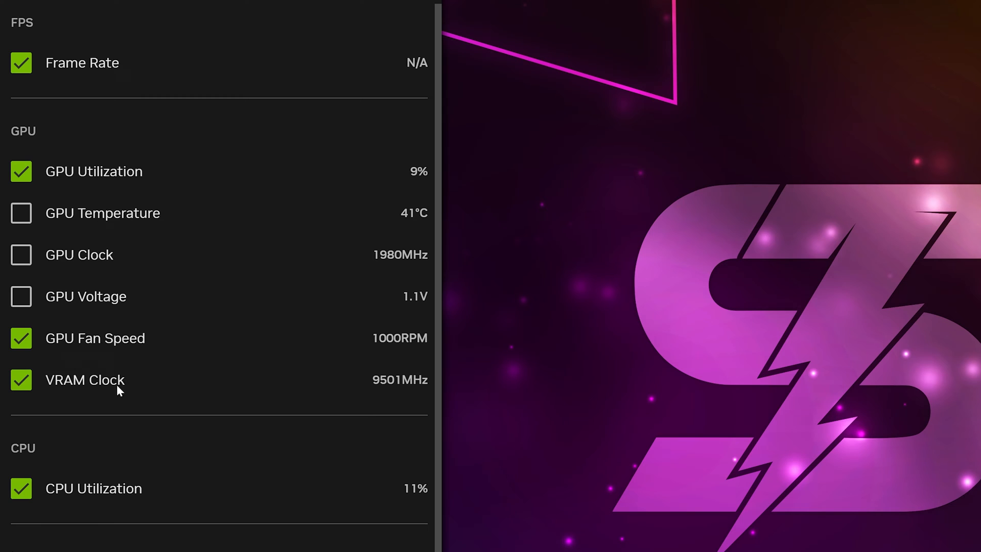
{"action": "mouse_move", "coordinate": [173, 307]}
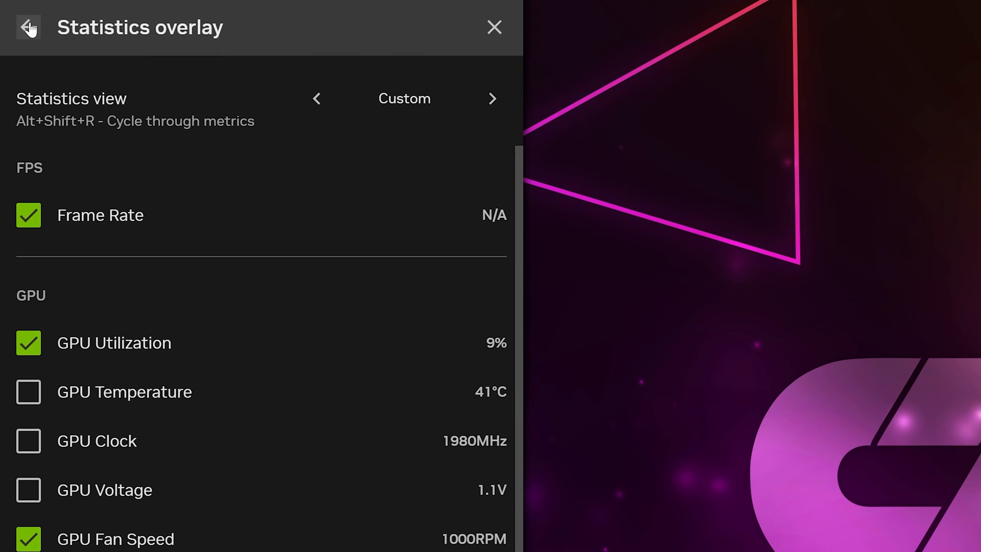
Open heads up display settings and try the Linear layout before restoring Stacked.
{"action": "left_click", "coordinate": [28, 27]}
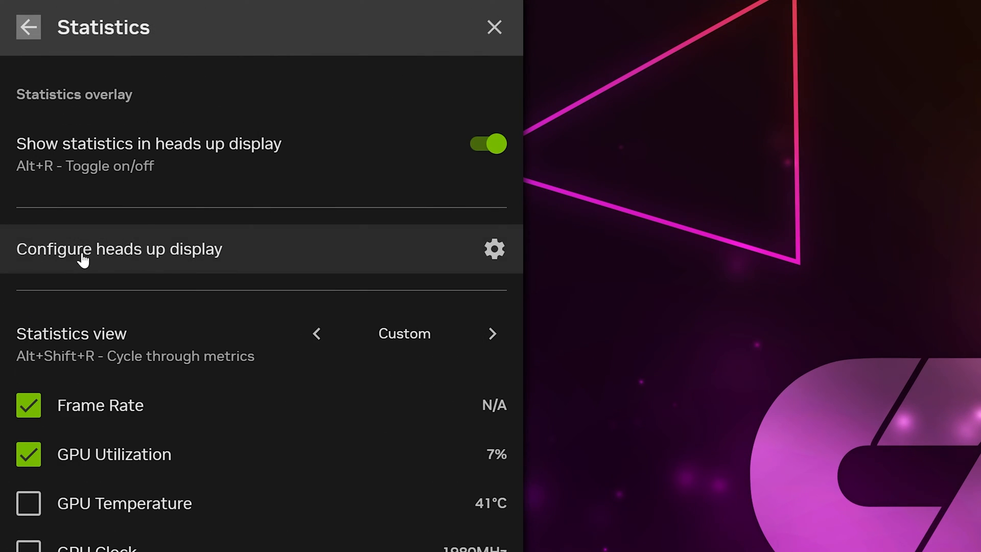
{"action": "left_click", "coordinate": [494, 248]}
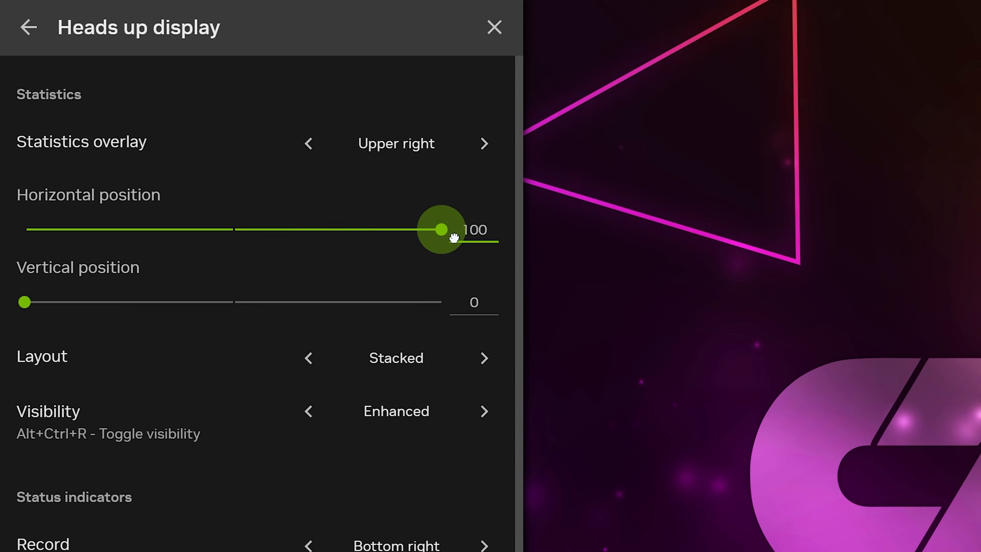
{"action": "mouse_move", "coordinate": [427, 294]}
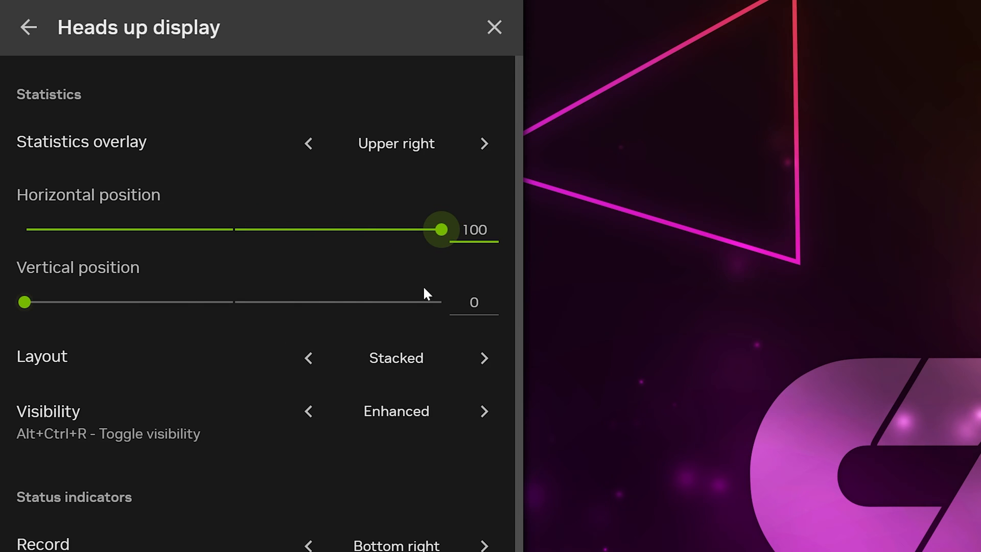
{"action": "mouse_move", "coordinate": [307, 357]}
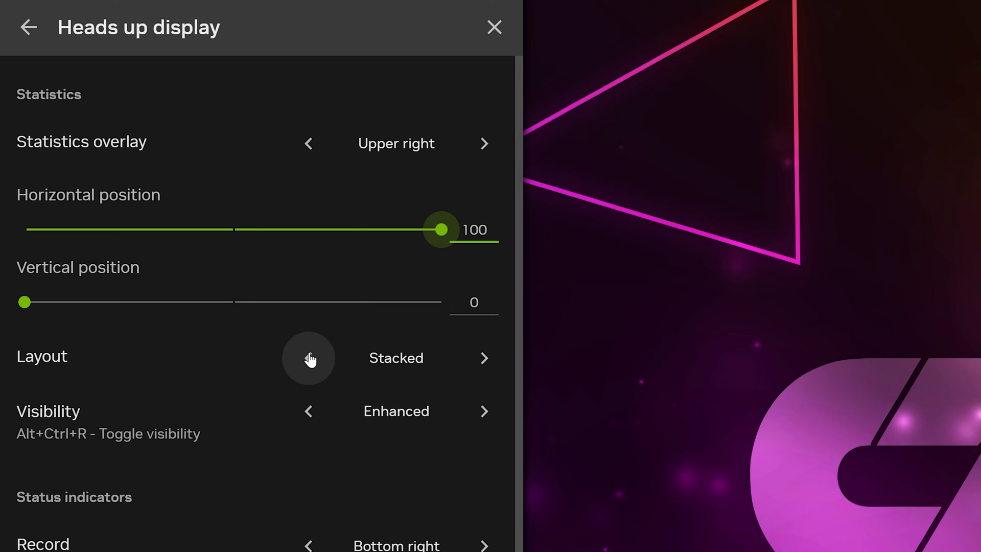
{"action": "mouse_move", "coordinate": [484, 358]}
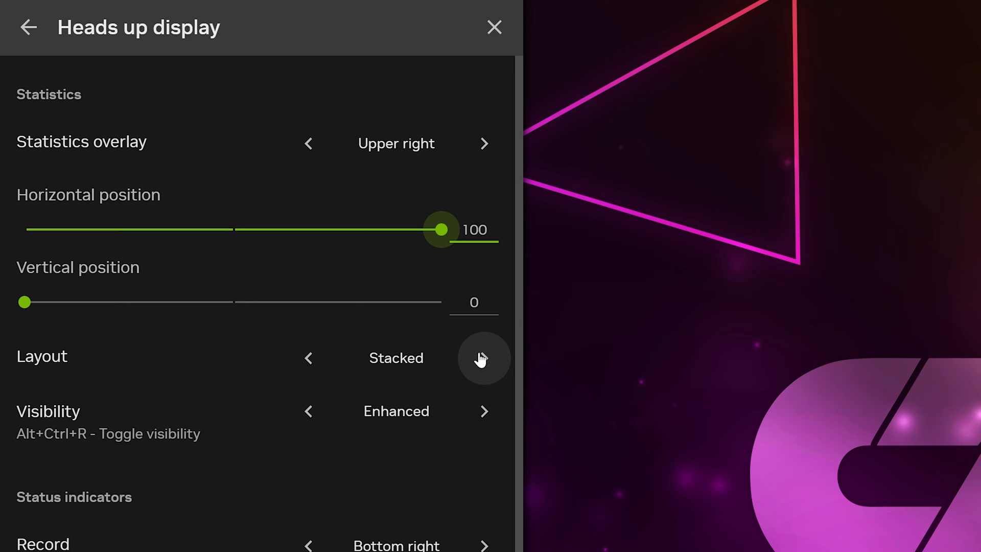
{"action": "left_click", "coordinate": [484, 358]}
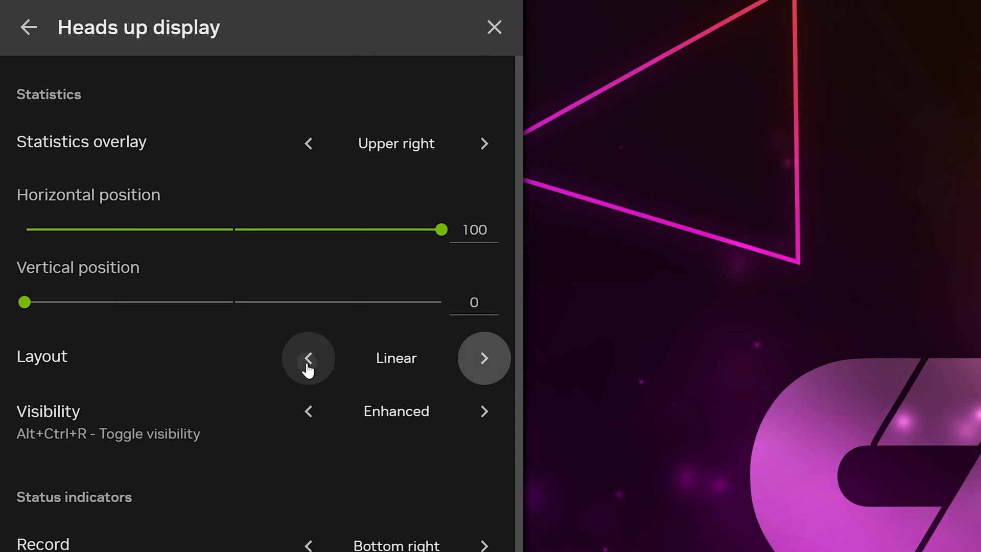
{"action": "left_click", "coordinate": [307, 357]}
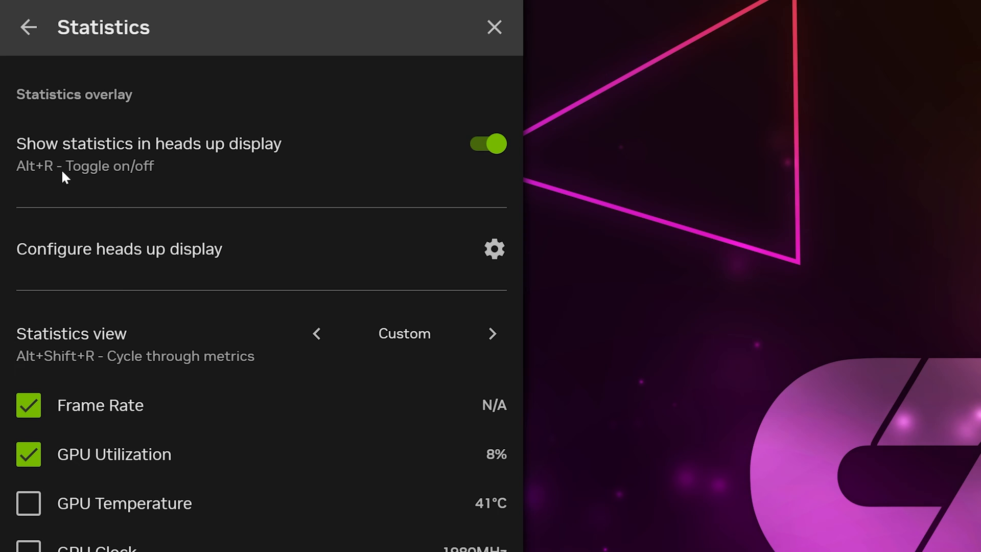
{"action": "mouse_move", "coordinate": [33, 176]}
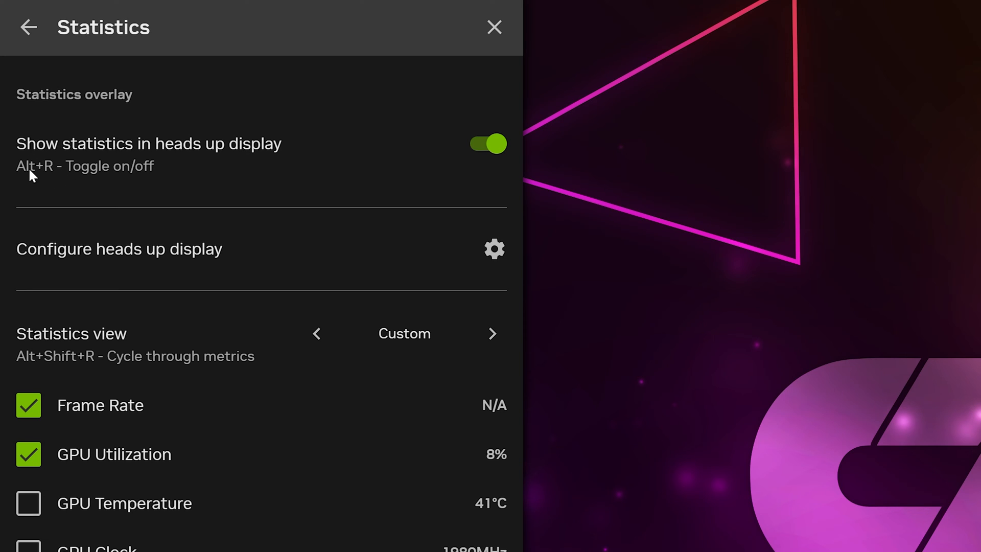
{"action": "mouse_move", "coordinate": [39, 181]}
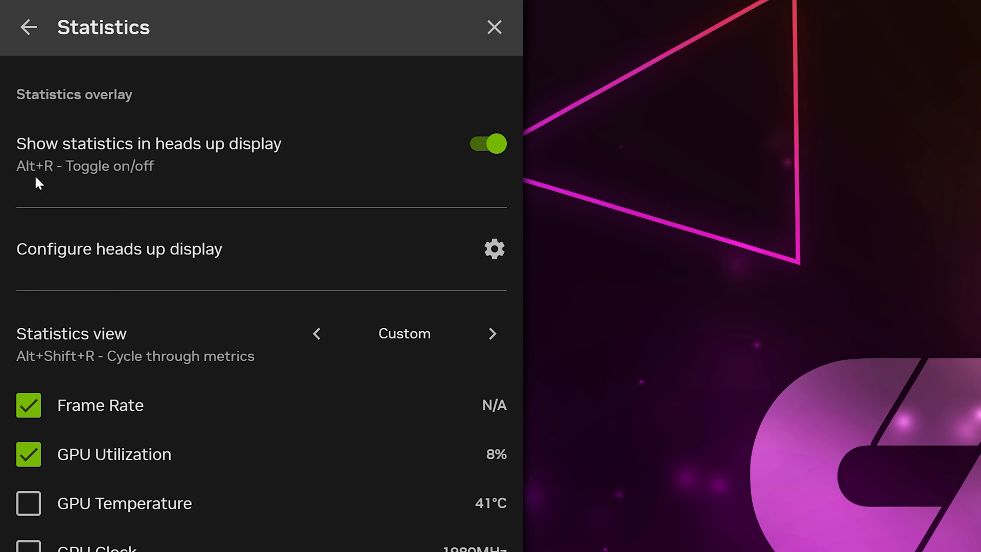
{"action": "mouse_move", "coordinate": [139, 187]}
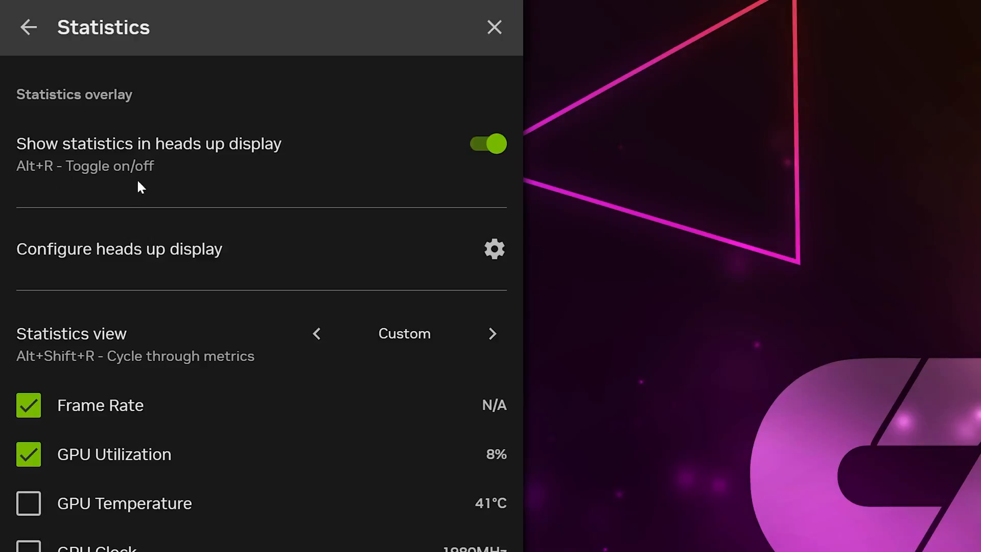
Close the overlay to show Frame Rate, GPU Fan Speed and VRAM Clock over the game.
{"action": "left_click", "coordinate": [494, 27]}
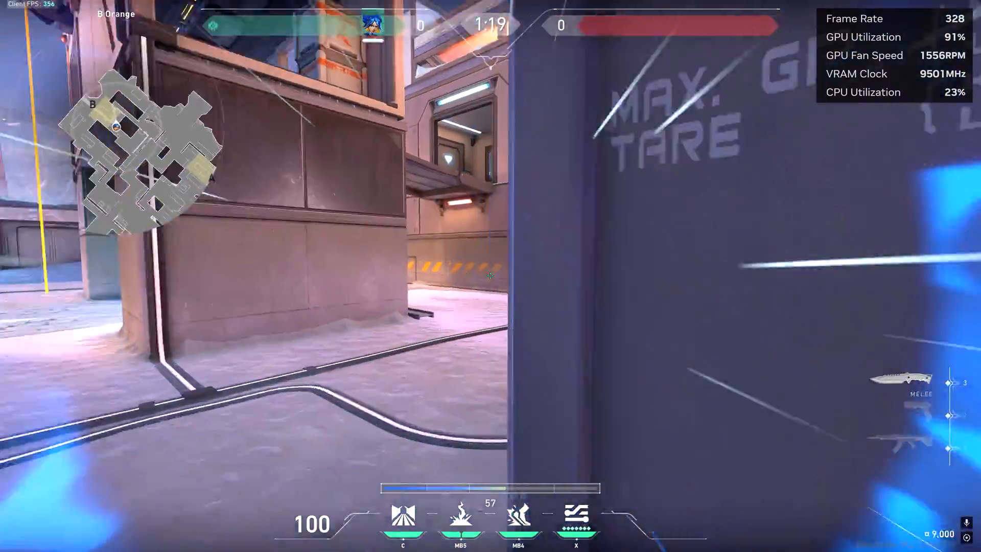